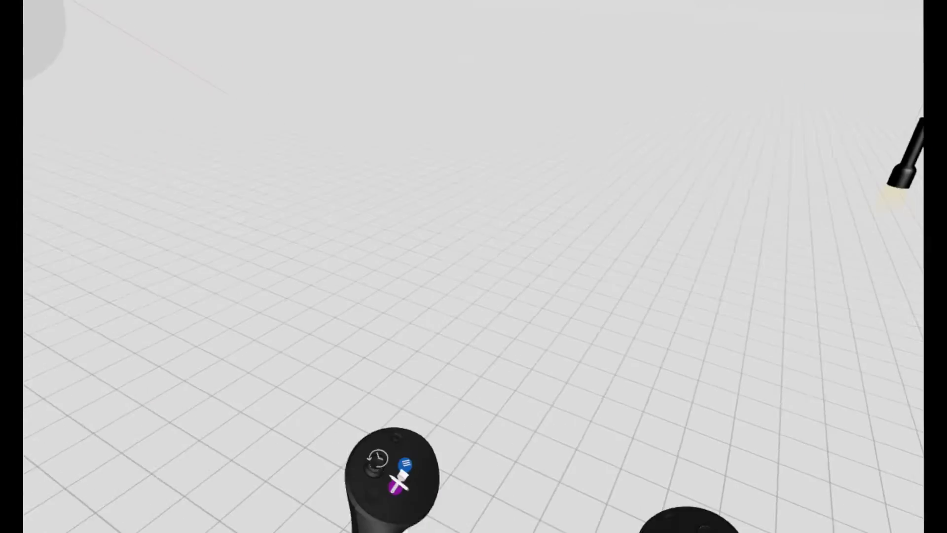
{"action": "mouse_move", "coordinate": [474, 267]}
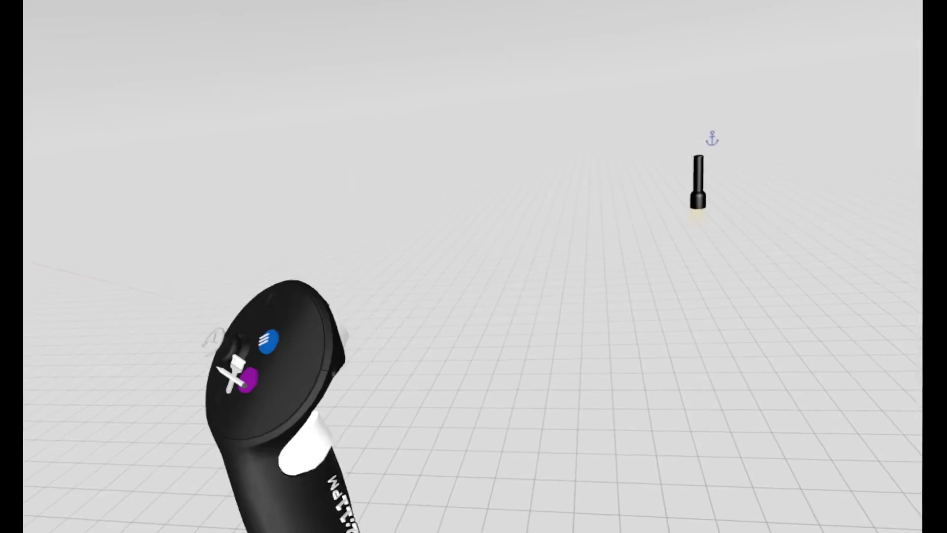